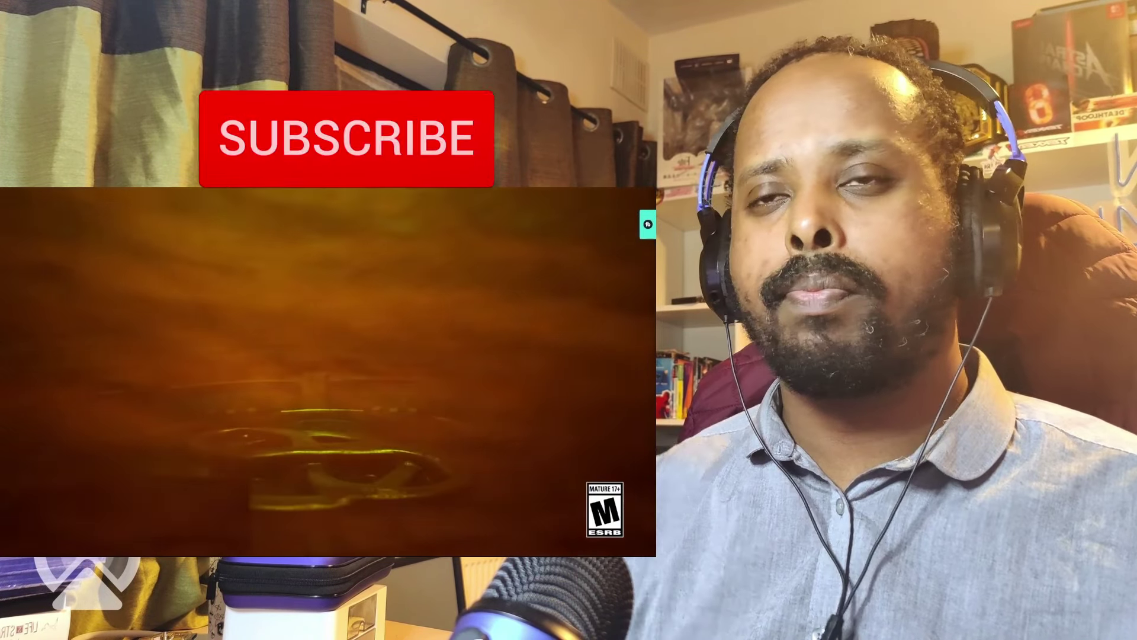
{"action": "left_click", "coordinate": [344, 142]}
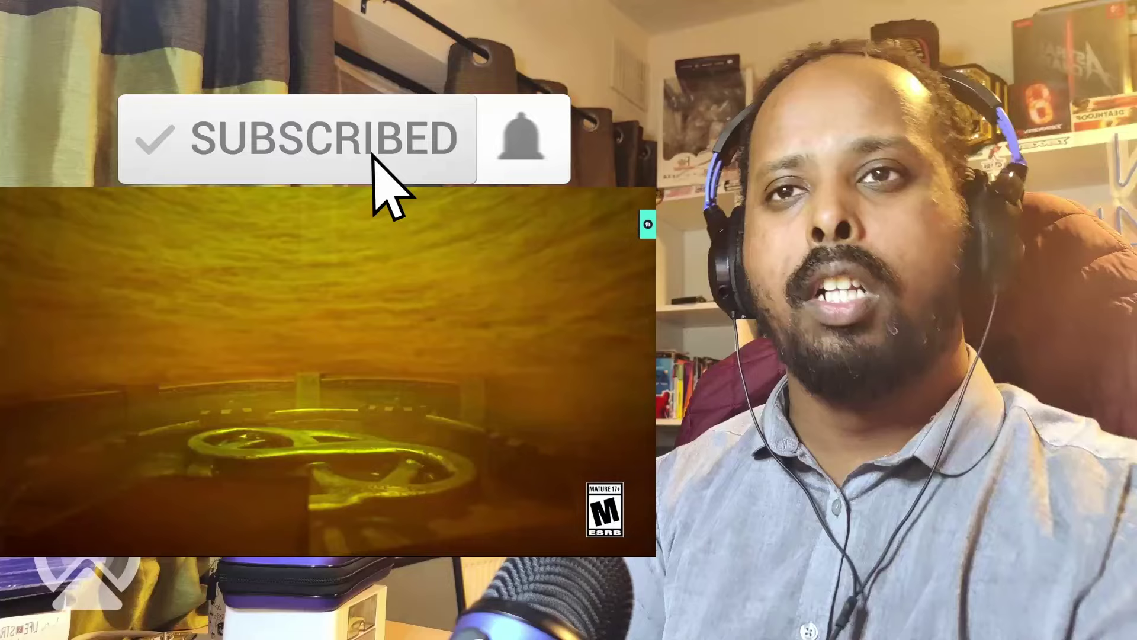